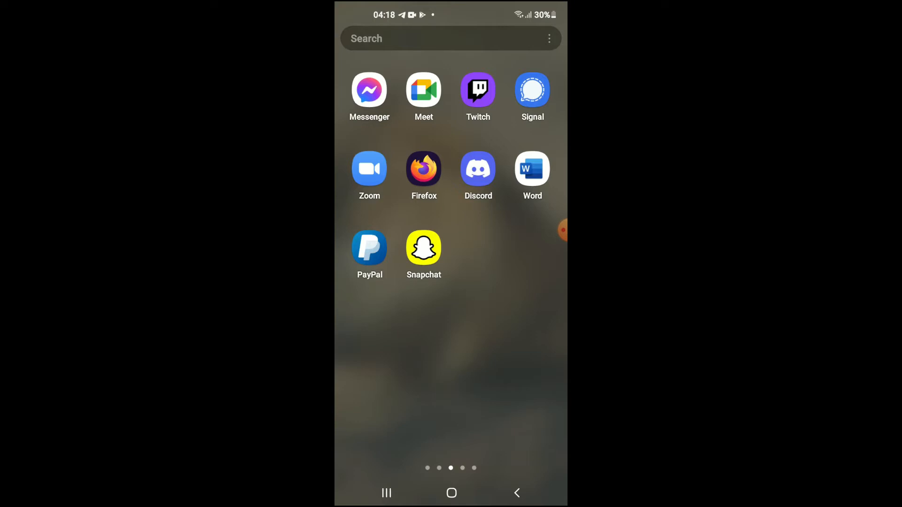
# Step: Launch Twitch from the home screen to reach its Following page
pyautogui.click(478, 90)
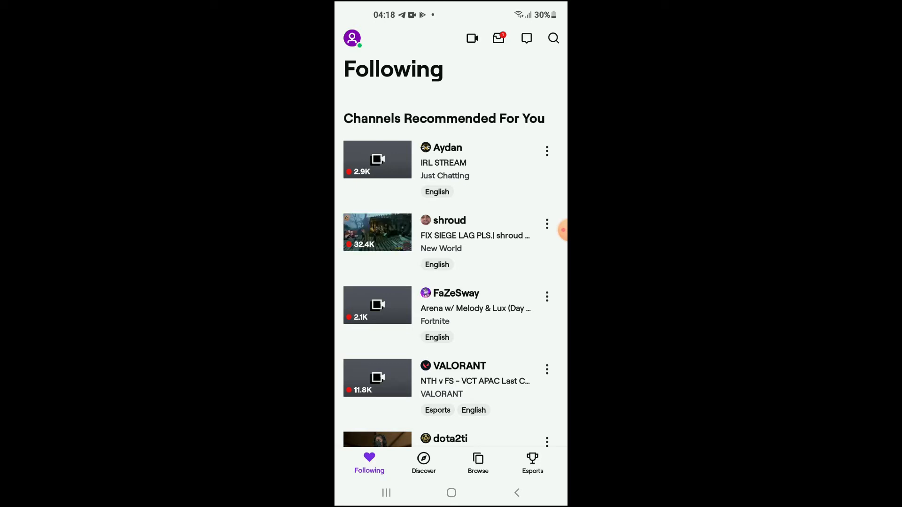
# Step: Open the top live channel under Channels Recommended For You
pyautogui.click(378, 159)
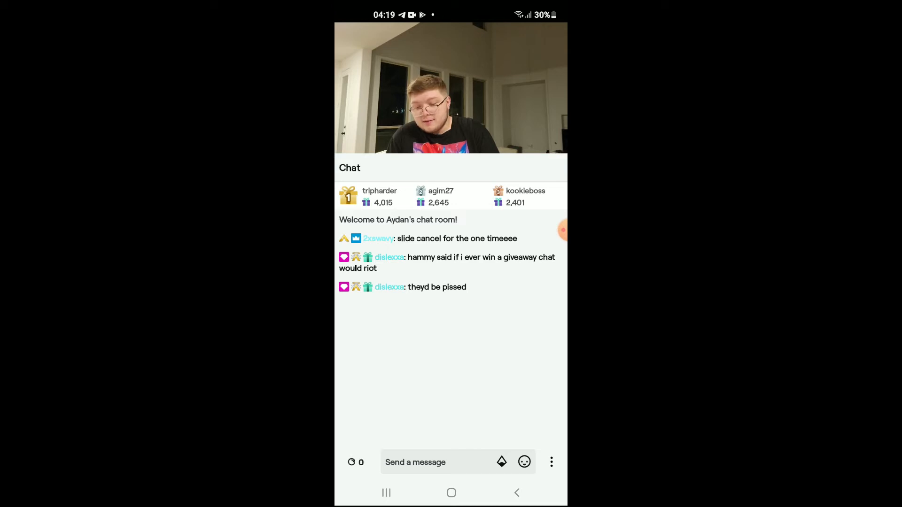
# Step: Open the Hide Offensive Language chat filter settings from the chat menu
pyautogui.click(551, 462)
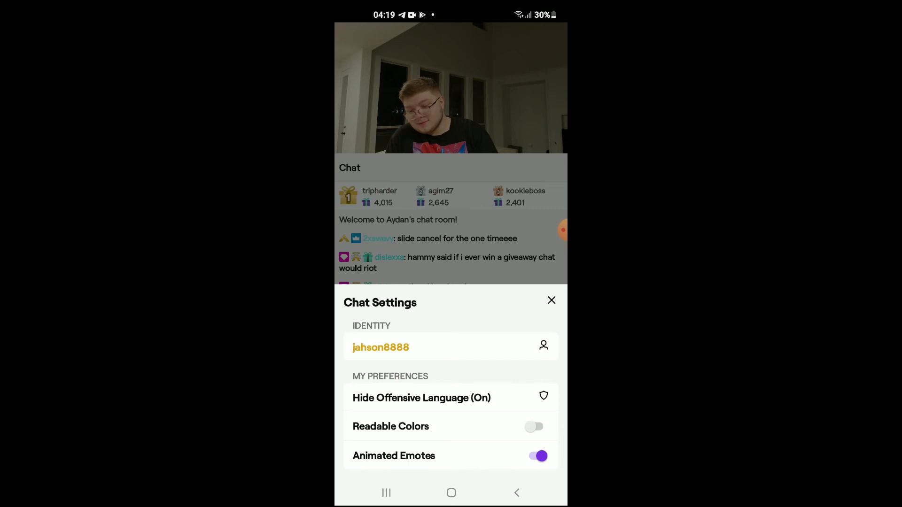
pyautogui.click(421, 397)
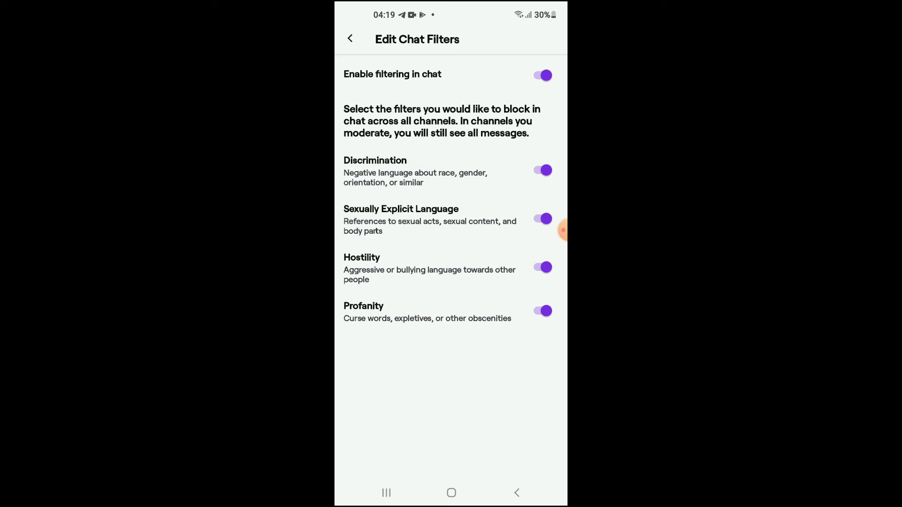
# Step: Switch off the Discrimination and Sexually Explicit Language filters
pyautogui.click(541, 170)
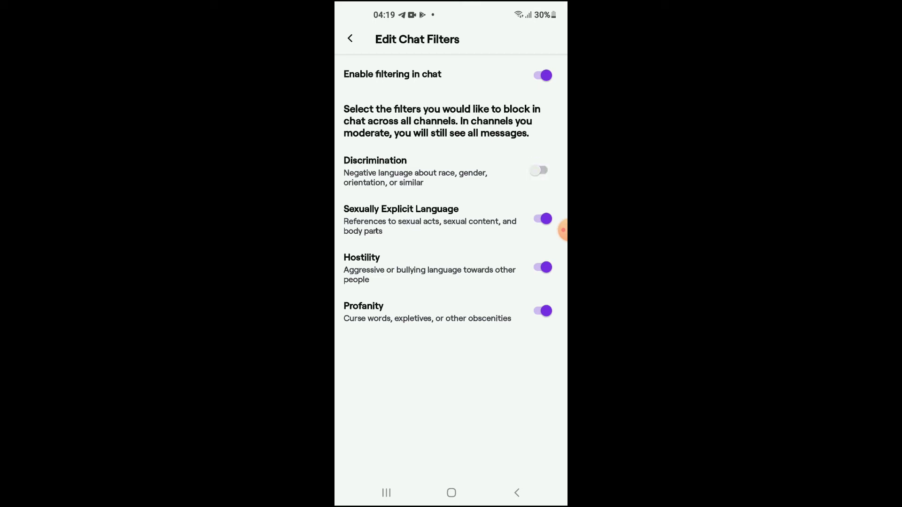
pyautogui.click(541, 218)
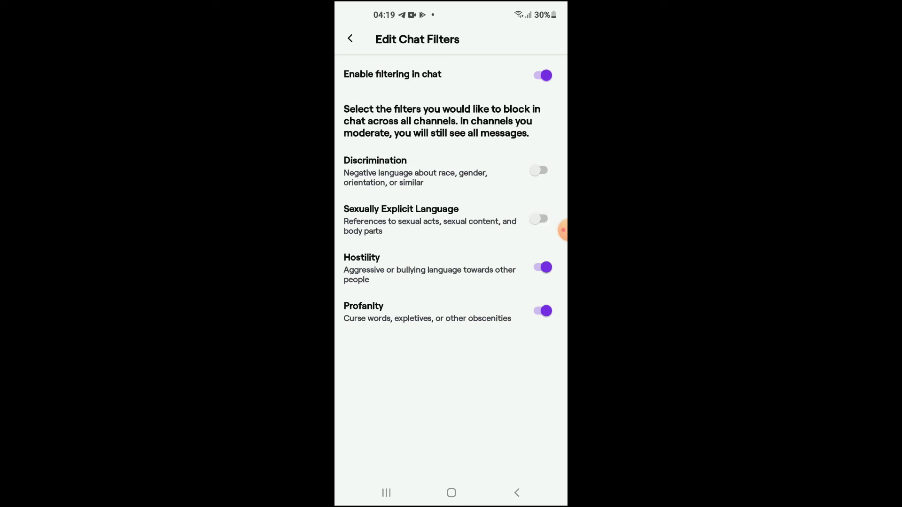